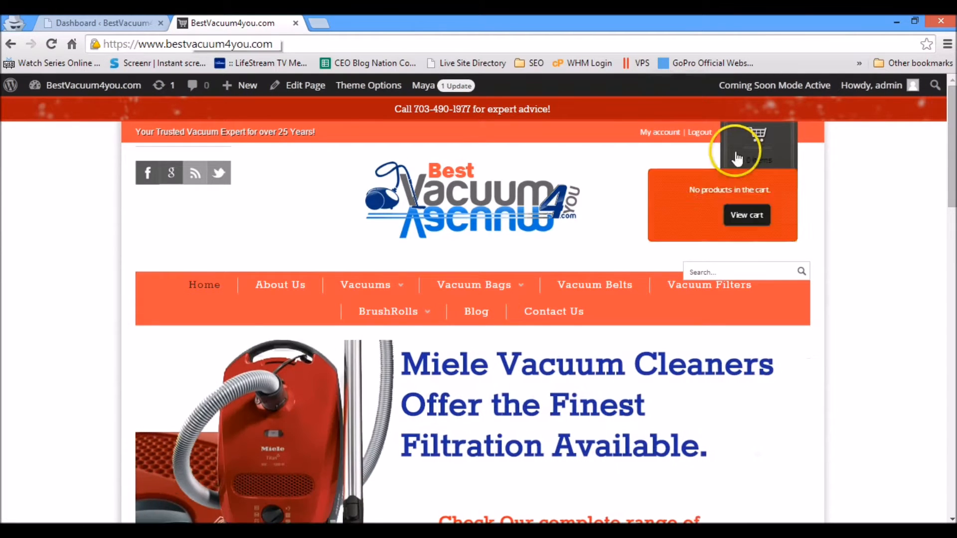
# Step: Bring up the Miele S8390 Kona Canister Vacuum storefront page ($999.99) in a new tab from Our Products
pyautogui.scroll(-3)
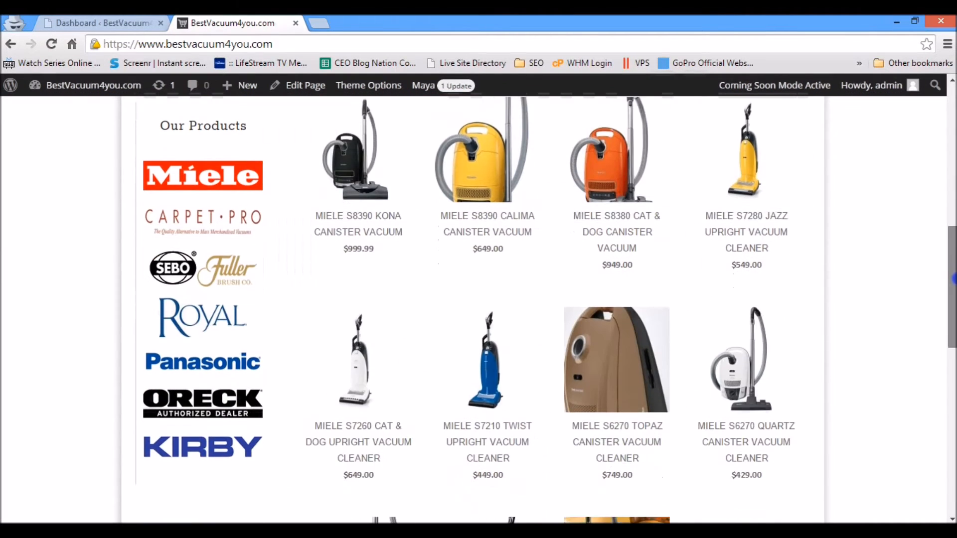
pyautogui.rightClick(363, 235)
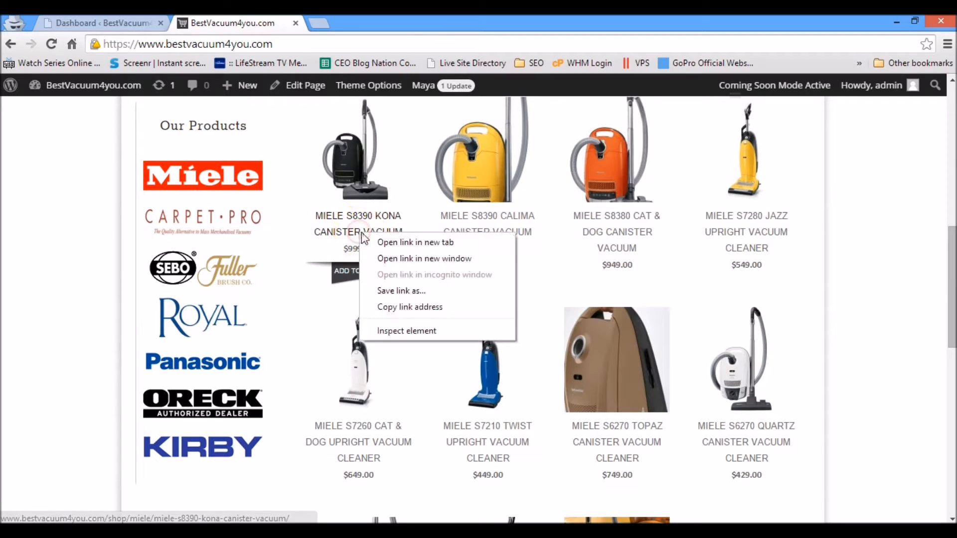
pyautogui.click(415, 242)
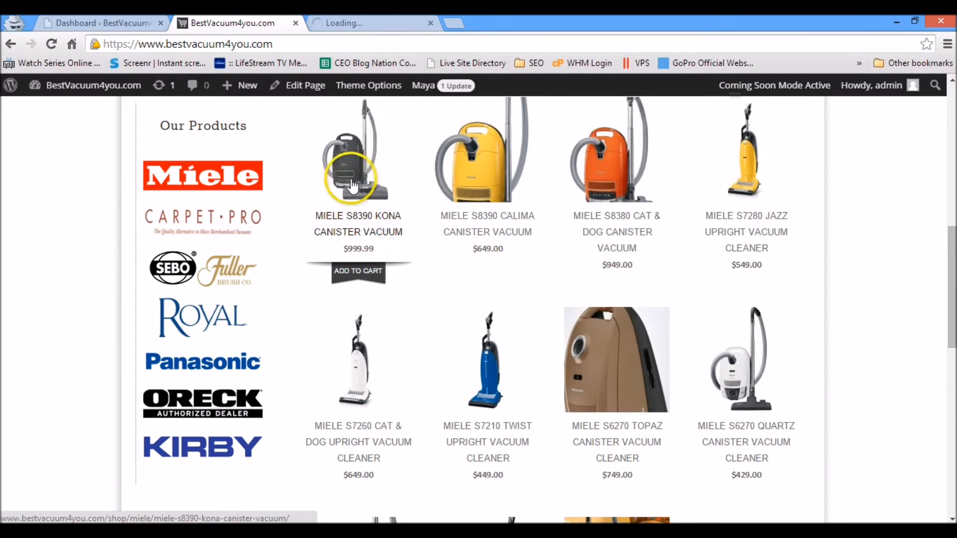
pyautogui.click(357, 158)
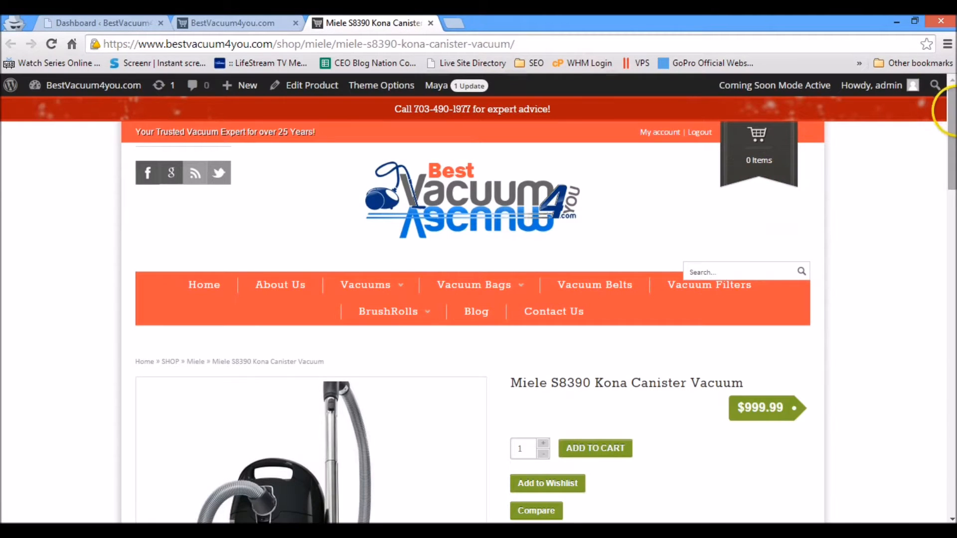
pyautogui.scroll(-3)
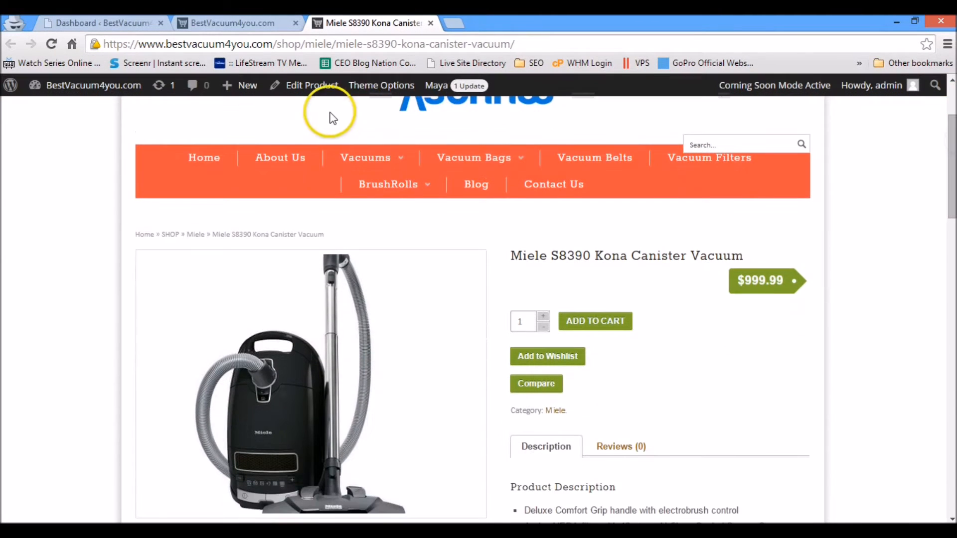
pyautogui.moveTo(382, 85)
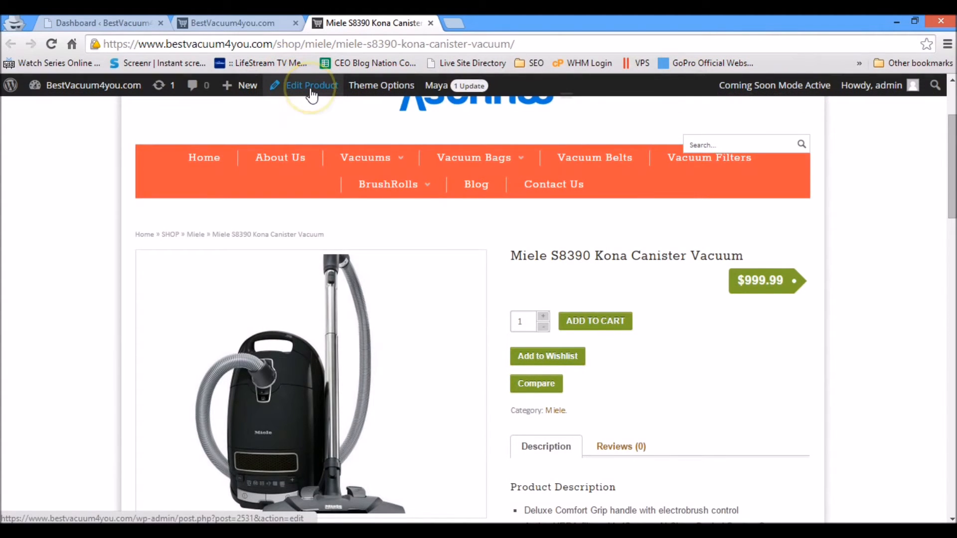
# Step: Go to Edit Product for the Kona vacuum and show the Product Data Advanced settings
pyautogui.click(312, 86)
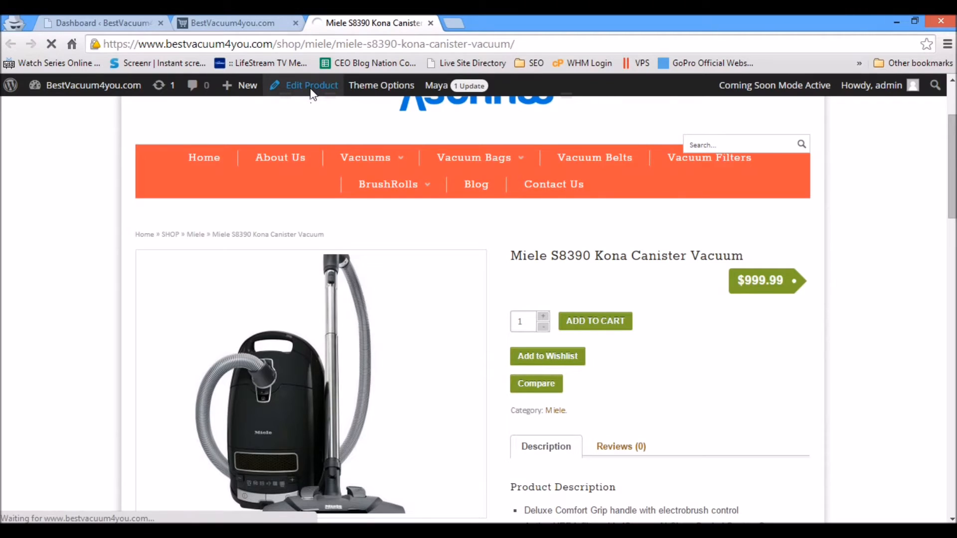
pyautogui.click(311, 85)
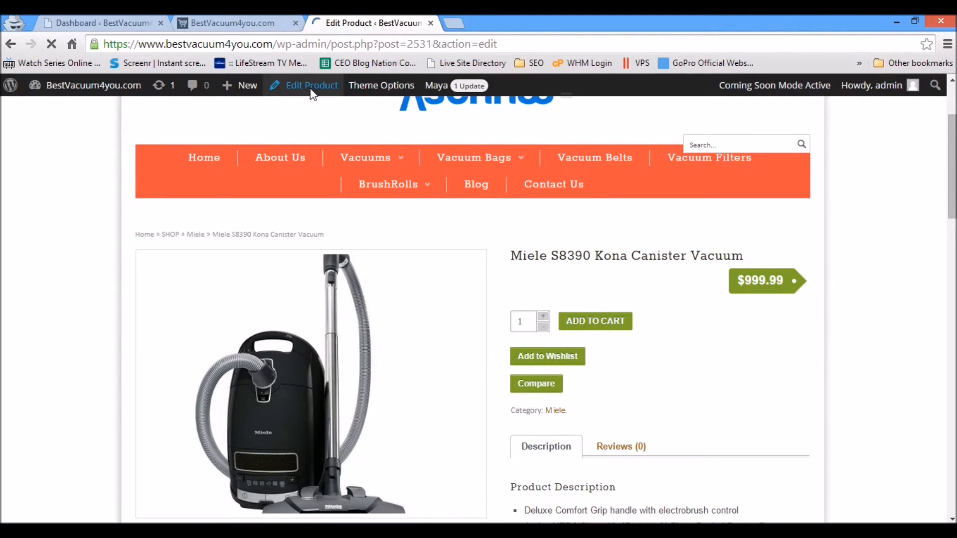
pyautogui.click(311, 85)
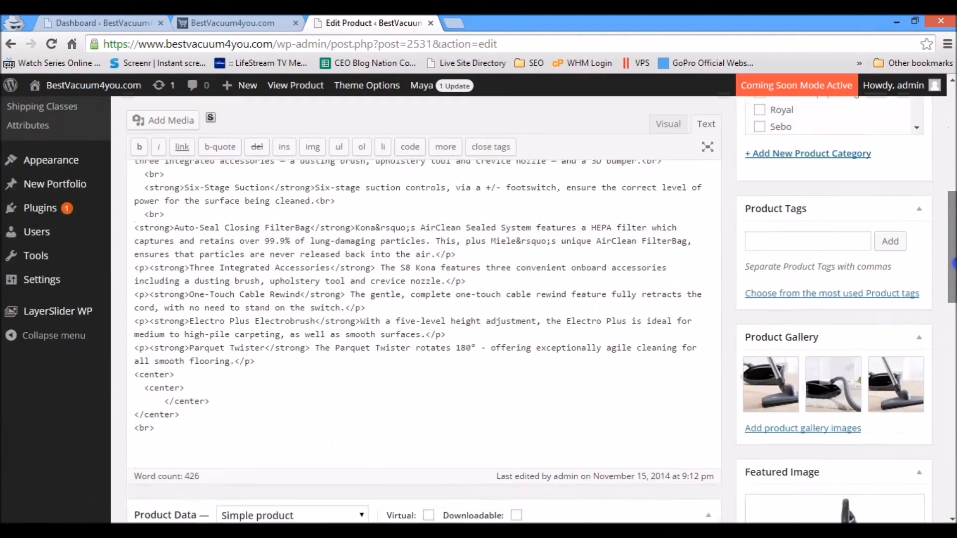
pyautogui.scroll(-3)
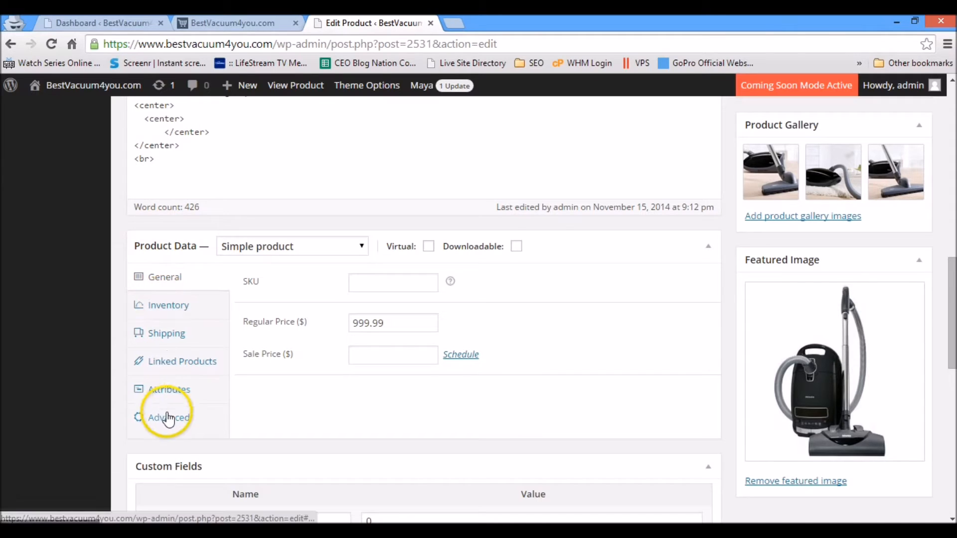
pyautogui.click(169, 418)
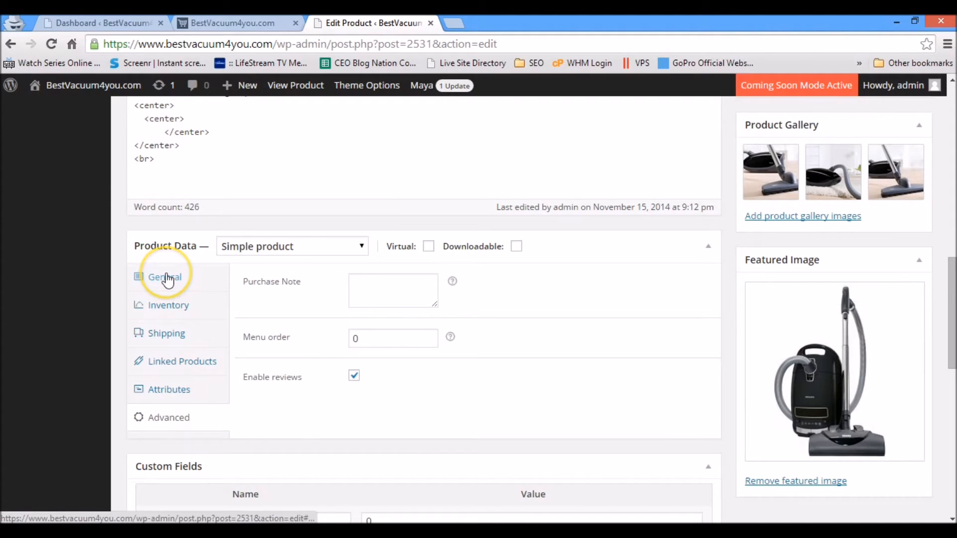
# Step: Set the Kona vacuum's Regular Price to 899.99 in General, leaving Sale Price and its schedule empty
pyautogui.click(164, 276)
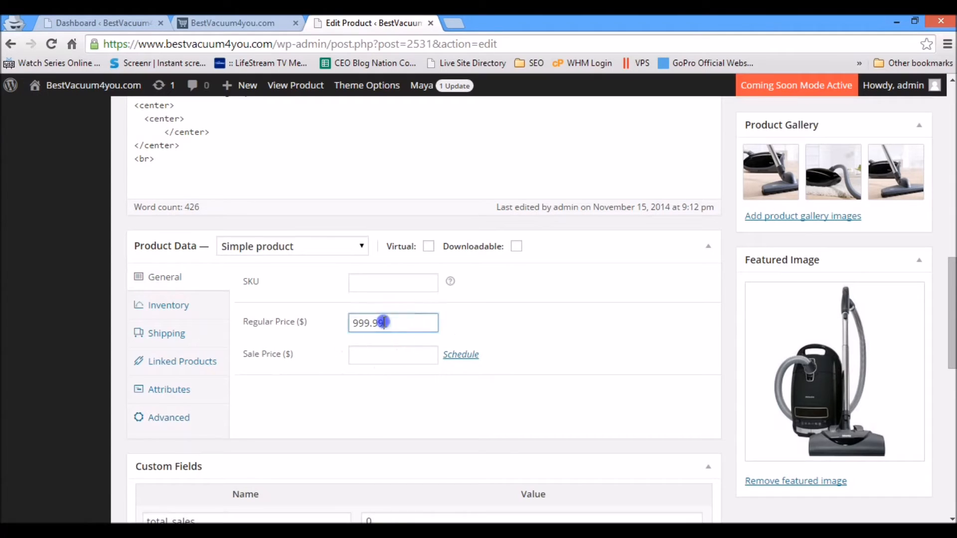
pyautogui.write('7')
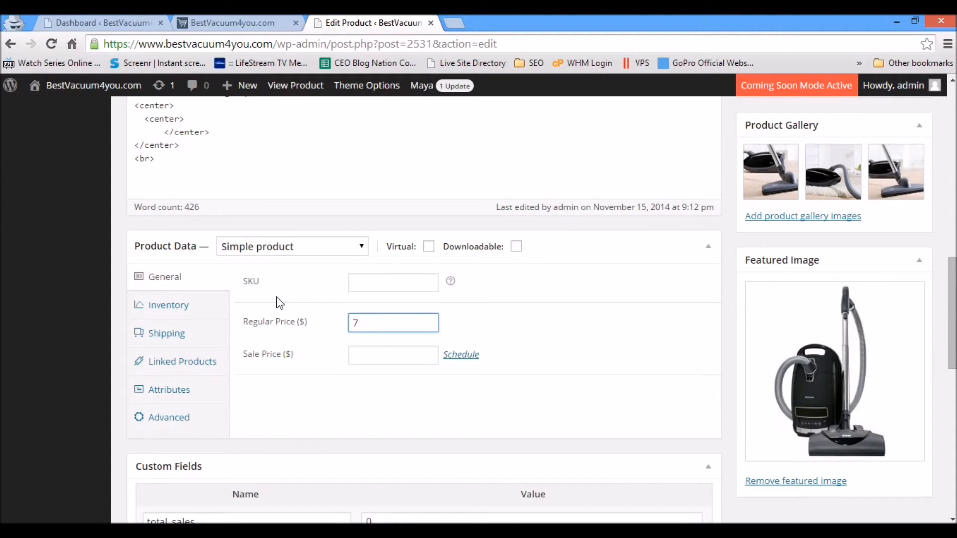
pyautogui.write('899.99')
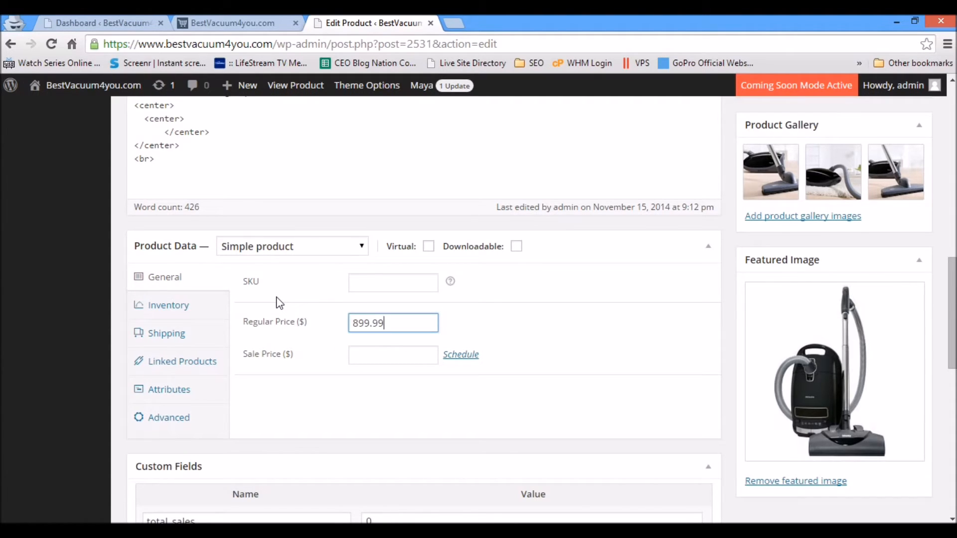
pyautogui.click(393, 355)
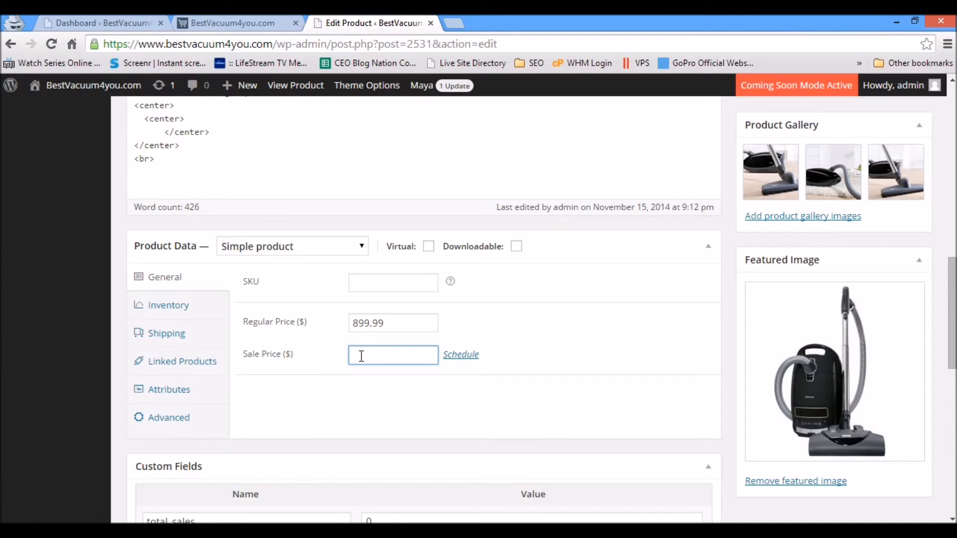
pyautogui.click(461, 354)
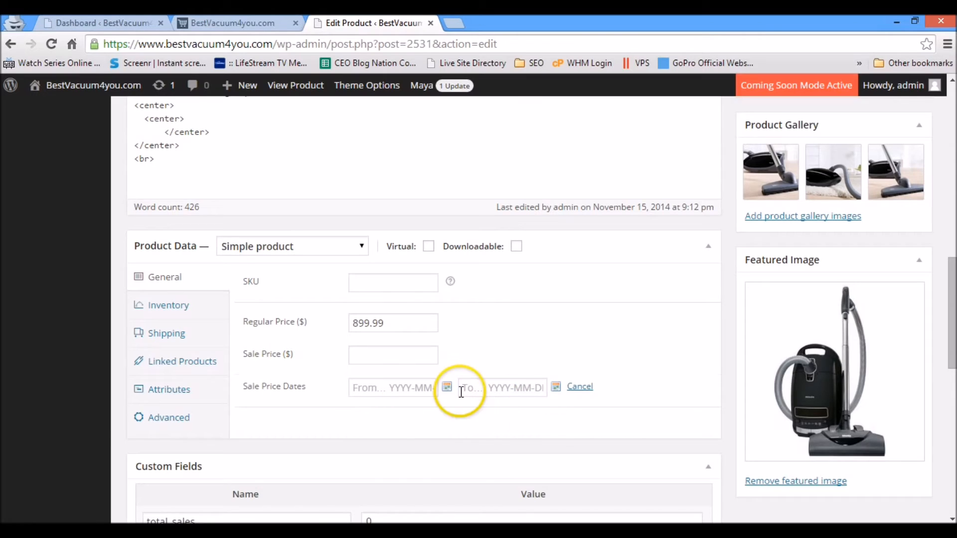
pyautogui.click(578, 387)
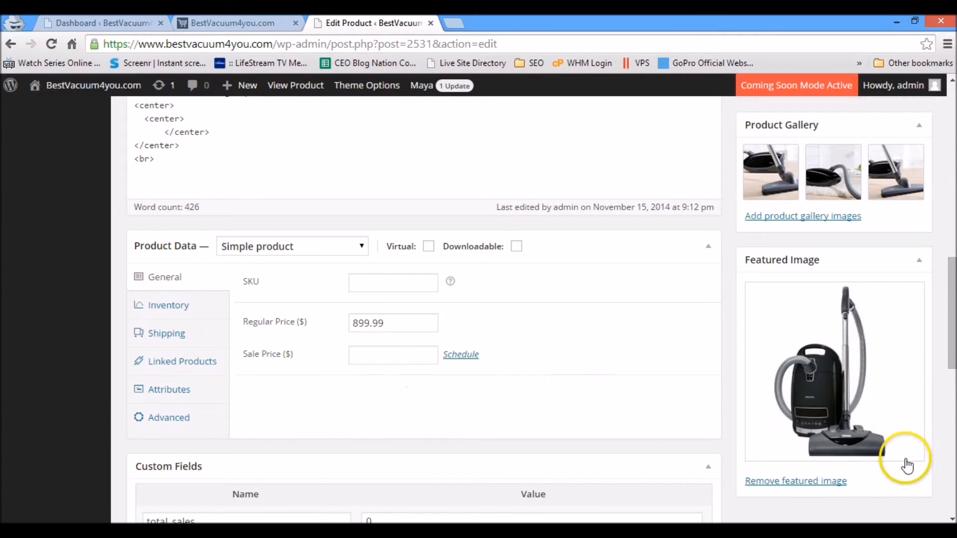
pyautogui.scroll(-3)
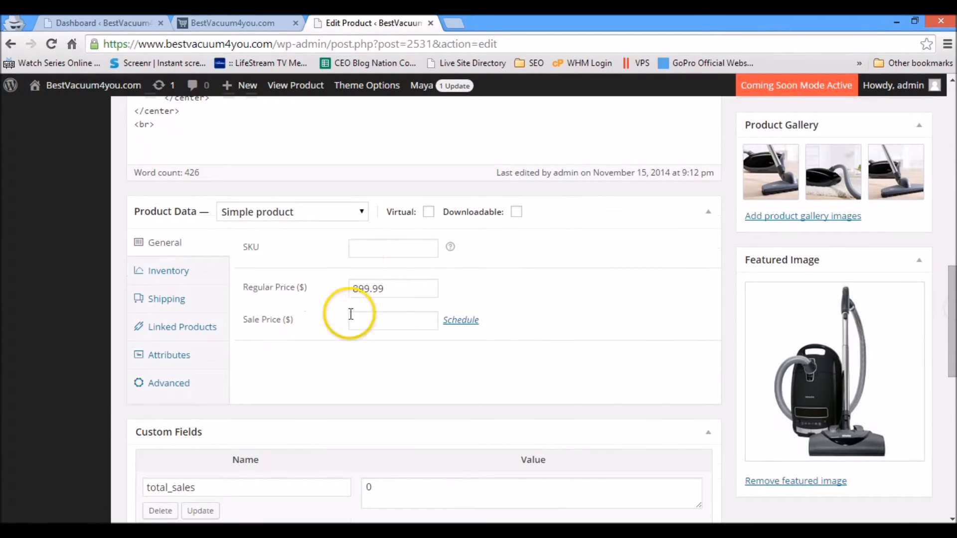
pyautogui.moveTo(330, 299)
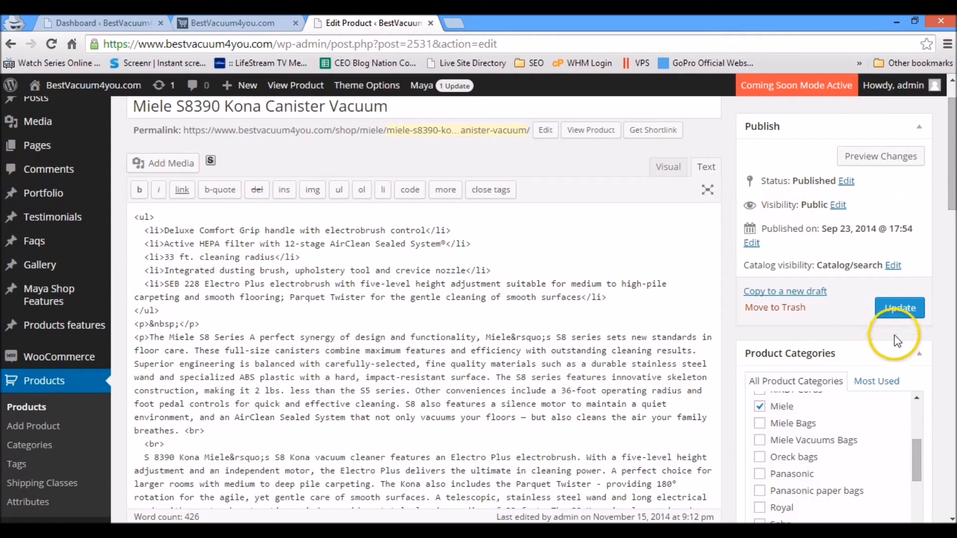
# Step: Update the Kona vacuum product to save the new $899.99 price
pyautogui.click(899, 308)
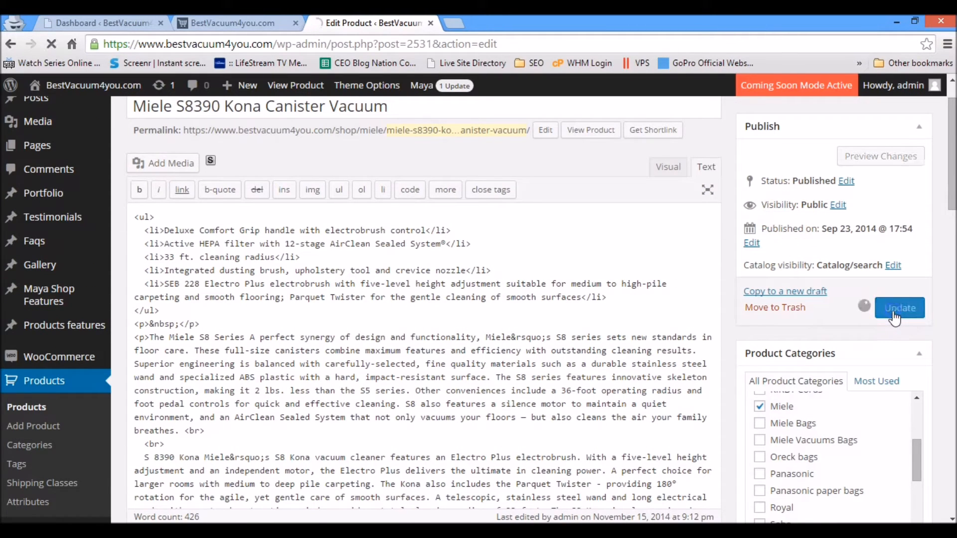
pyautogui.click(899, 308)
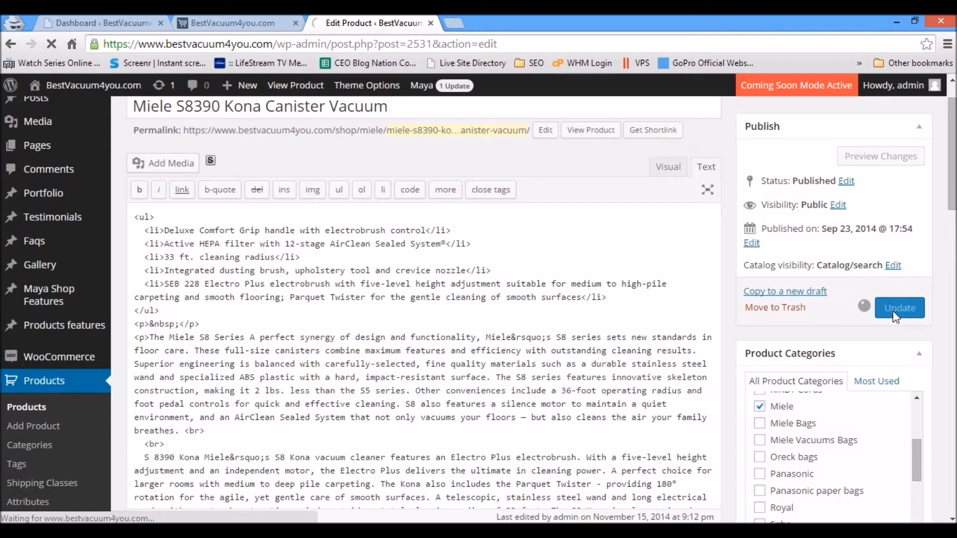
pyautogui.click(898, 308)
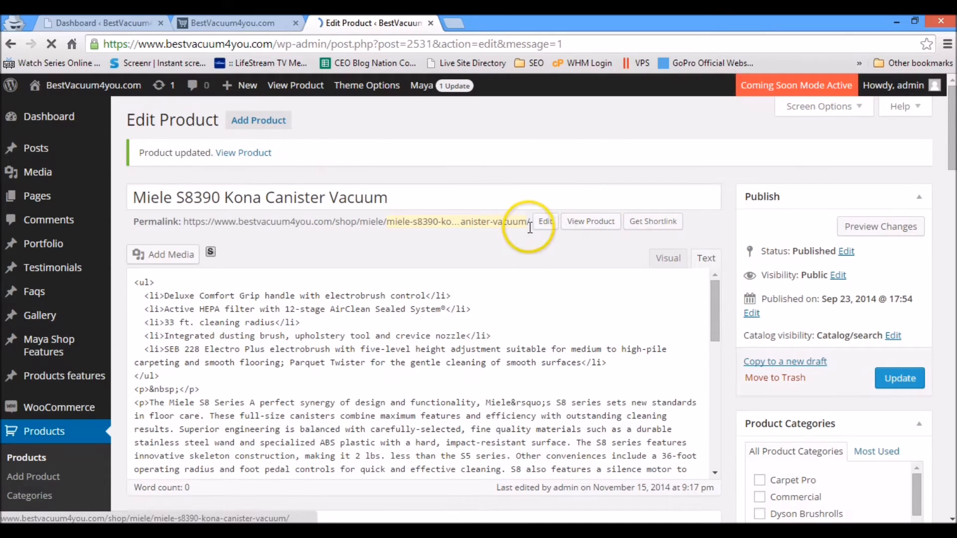
# Step: View the Kona vacuum's storefront page showing $899.99 in a new tab, then return to the Dashboard
pyautogui.rightClick(251, 153)
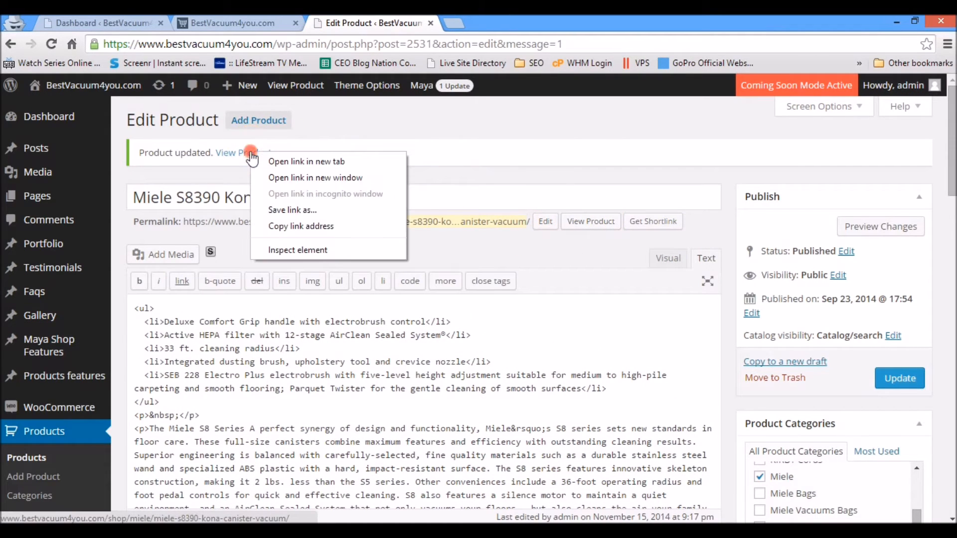
pyautogui.click(306, 162)
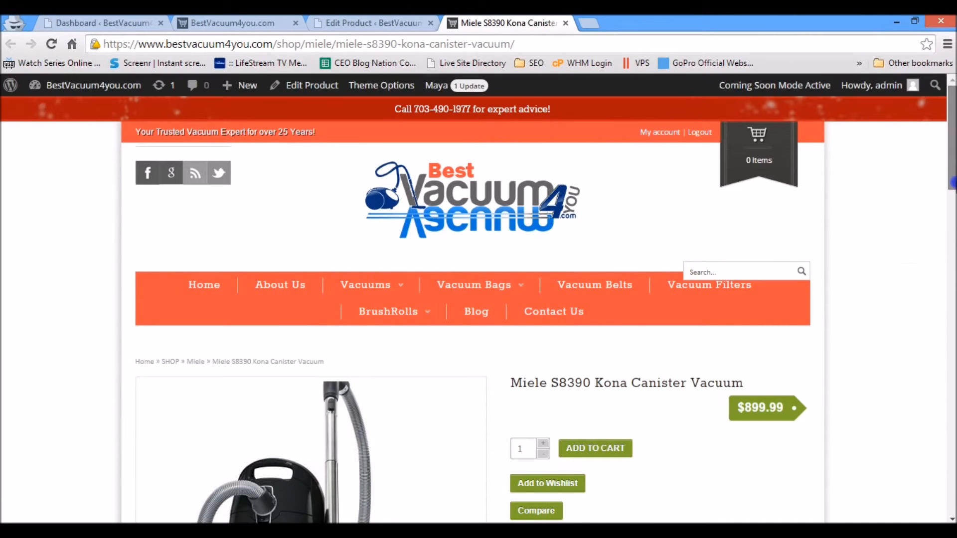
pyautogui.scroll(-3)
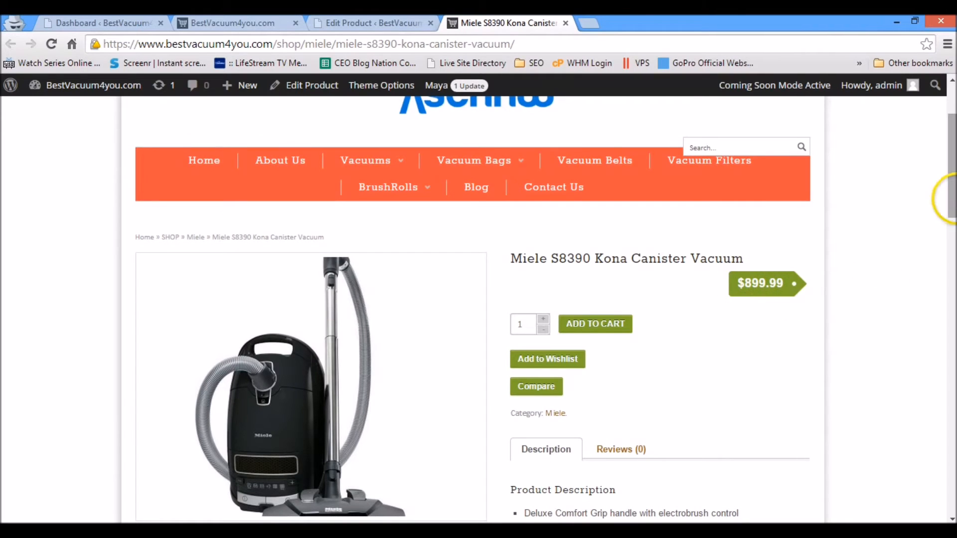
pyautogui.click(97, 23)
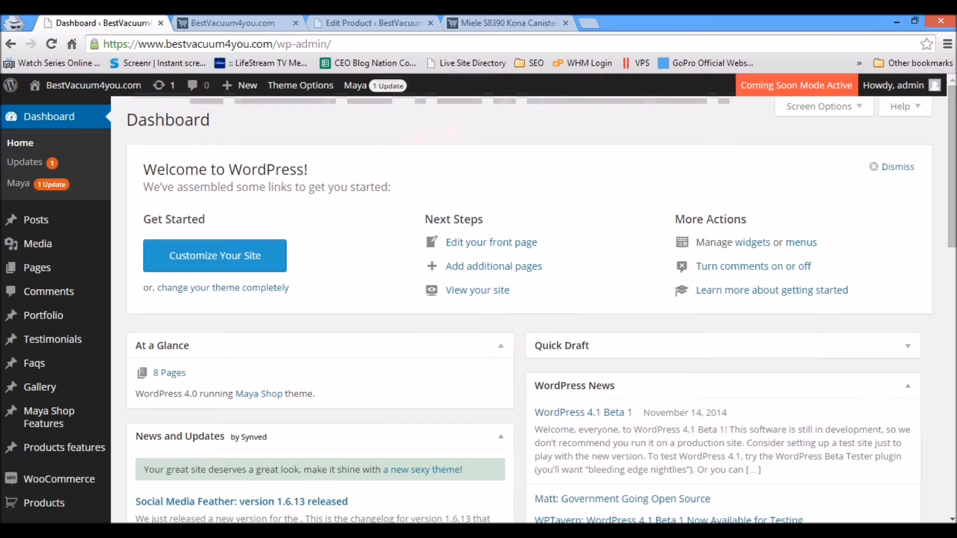
pyautogui.moveTo(93, 85)
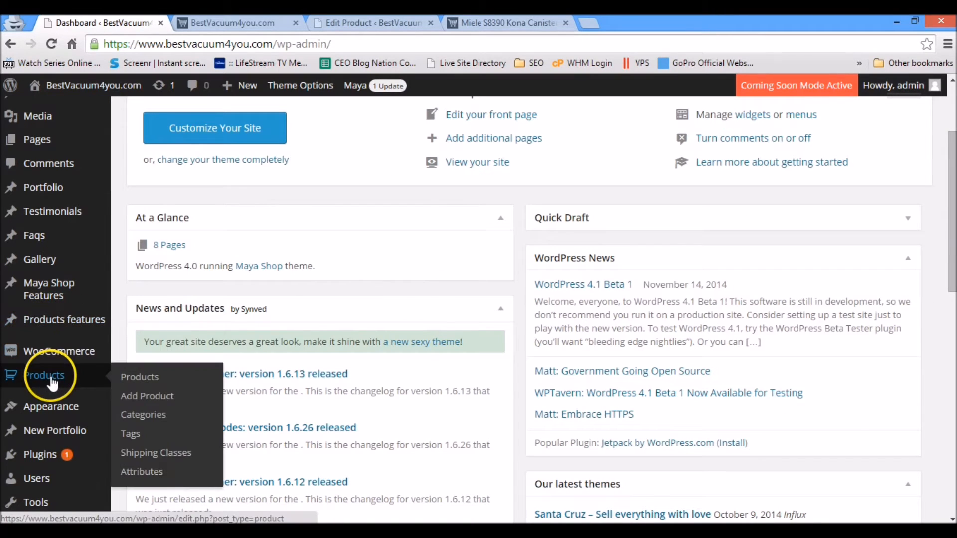
# Step: Show the WooCommerce Products list with all 86 store products
pyautogui.click(139, 377)
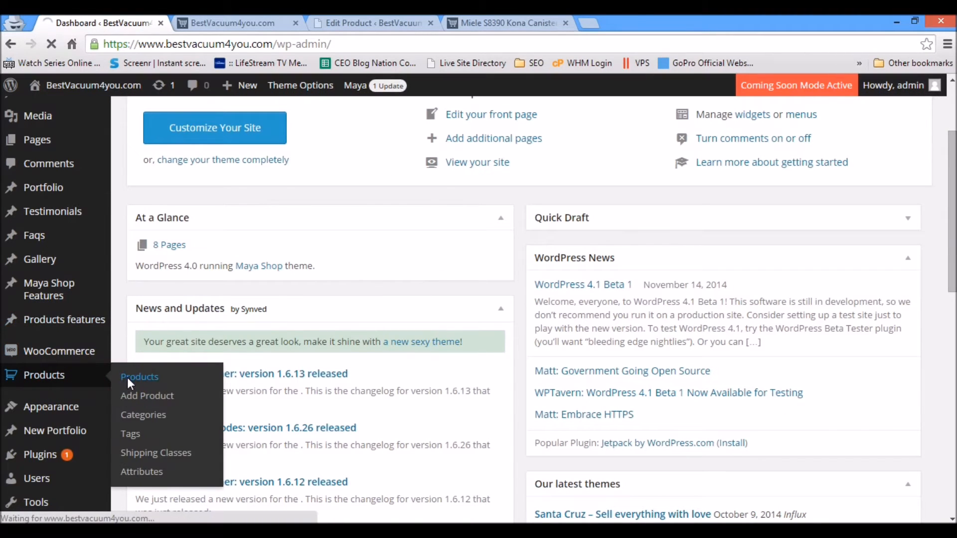
pyautogui.click(140, 377)
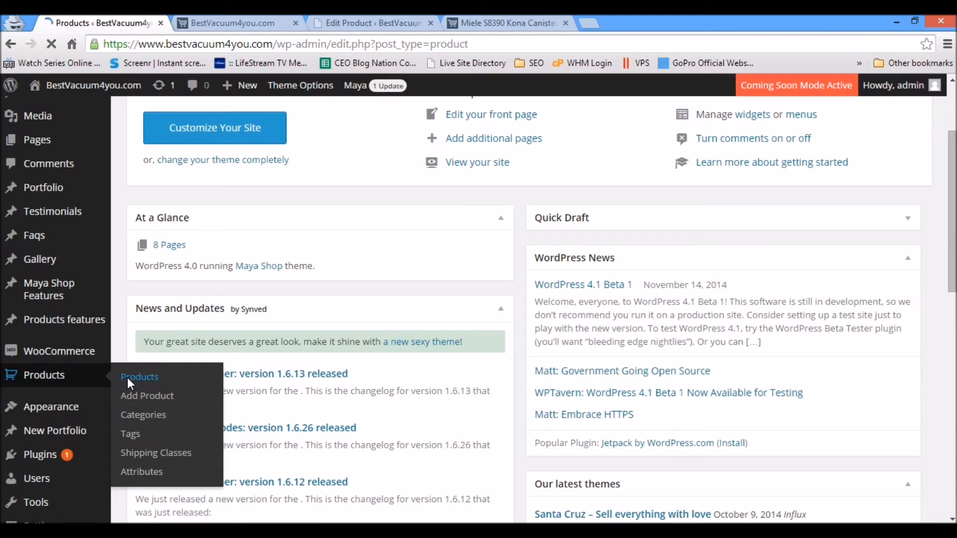
pyautogui.click(140, 377)
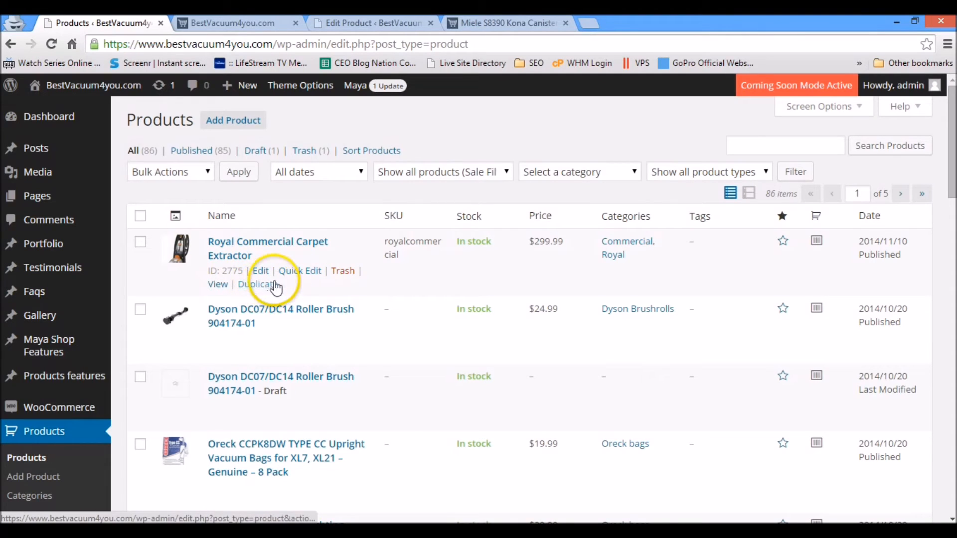
# Step: Quick Edit the Royal Commercial Carpet Extractor to price 399.99 and update it
pyautogui.click(299, 270)
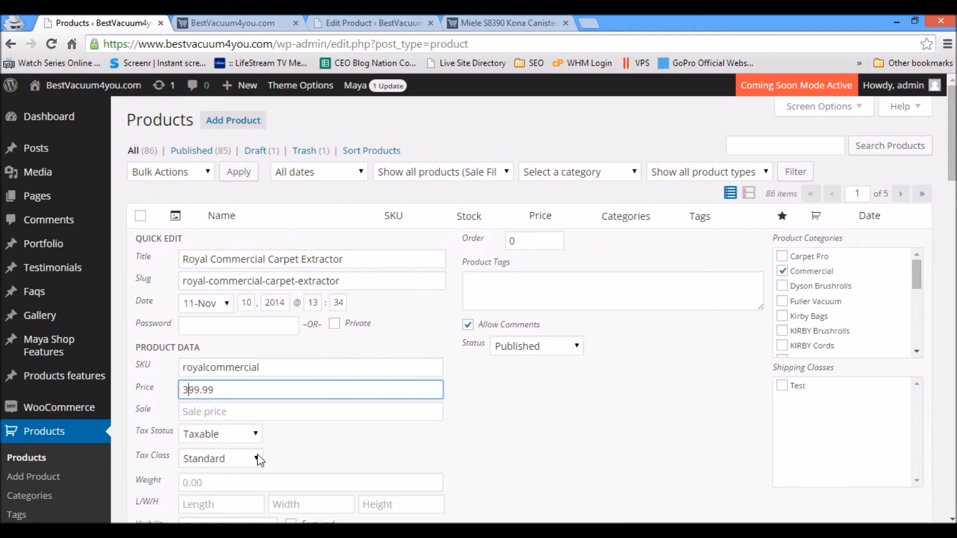
pyautogui.scroll(-3)
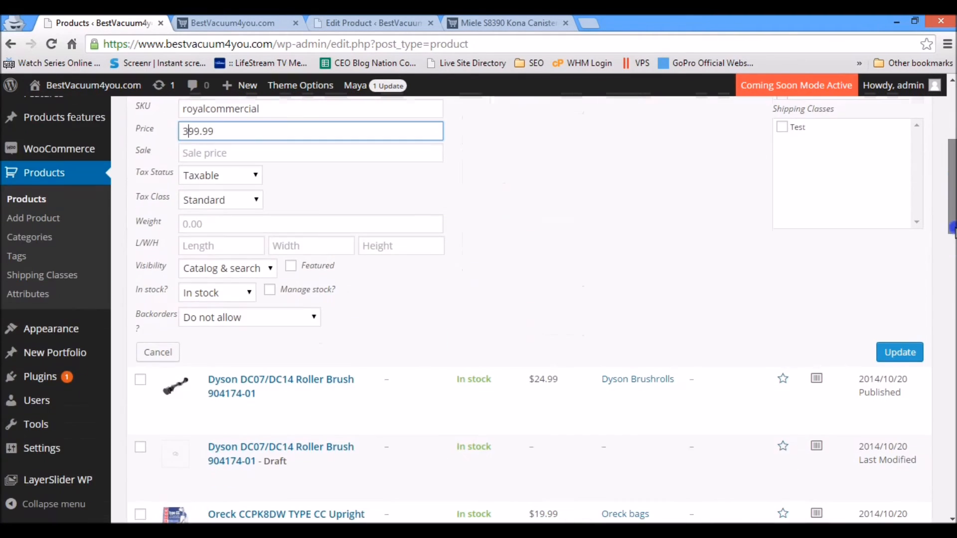
pyautogui.click(898, 352)
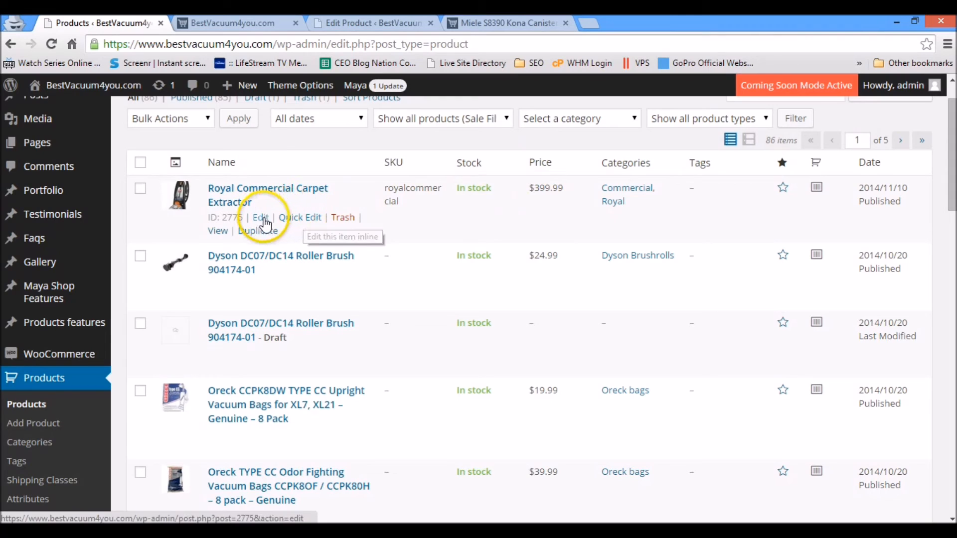
# Step: Edit the Royal extractor in the full editor with its description in Visual mode
pyautogui.click(260, 217)
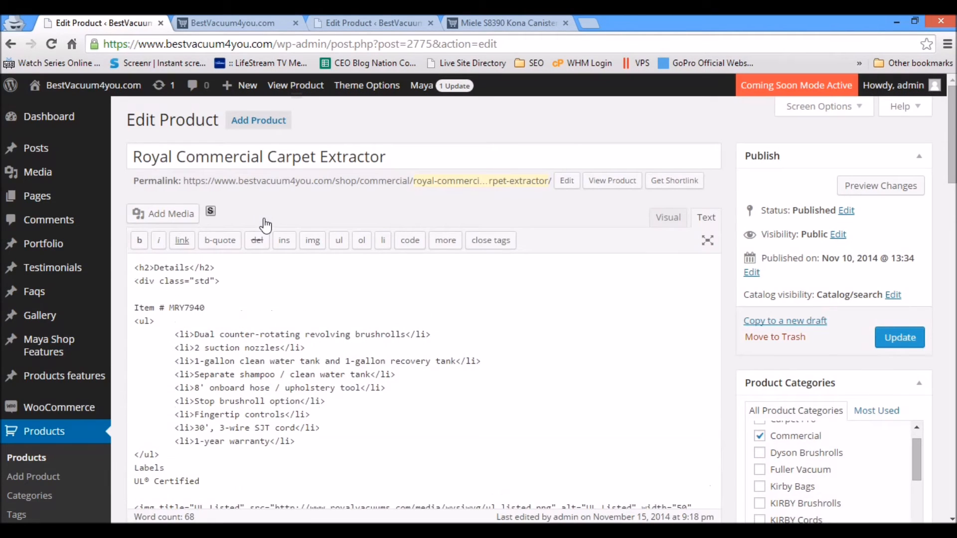
pyautogui.click(667, 217)
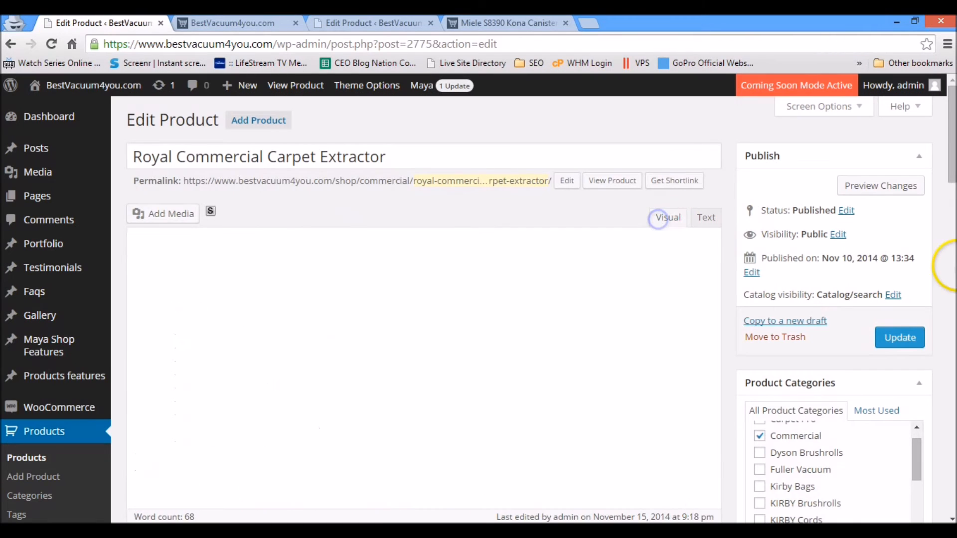
pyautogui.scroll(-3)
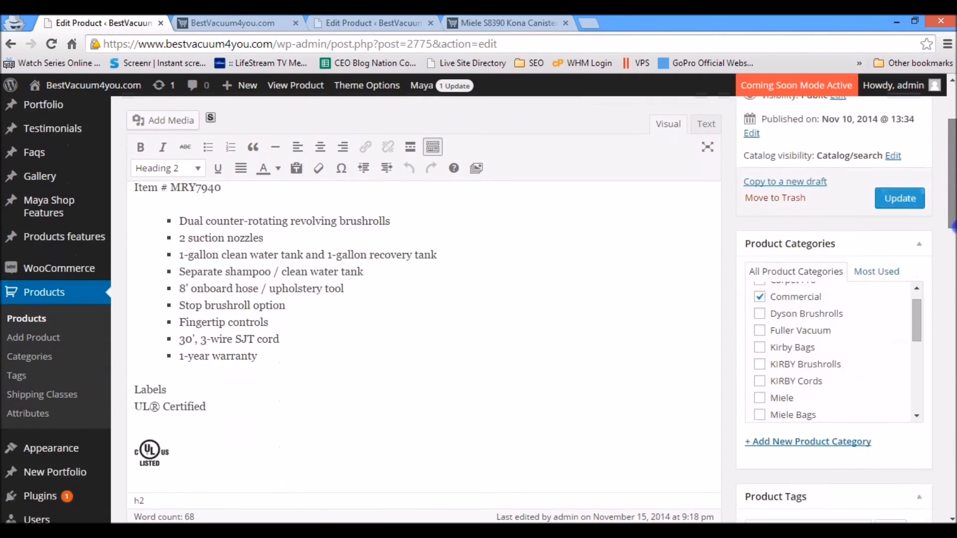
pyautogui.scroll(-3)
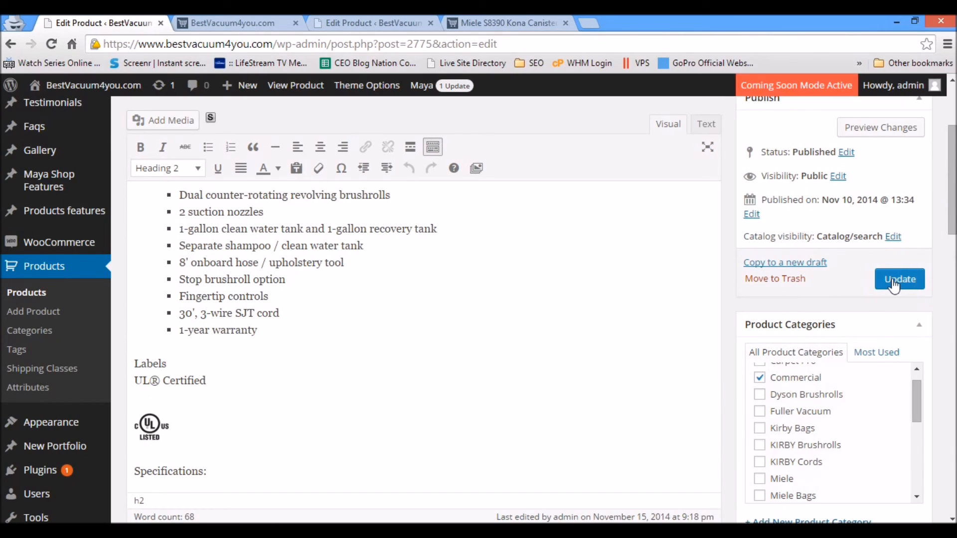
# Step: Update the Royal extractor product and view it on the storefront (still $299.99)
pyautogui.click(899, 279)
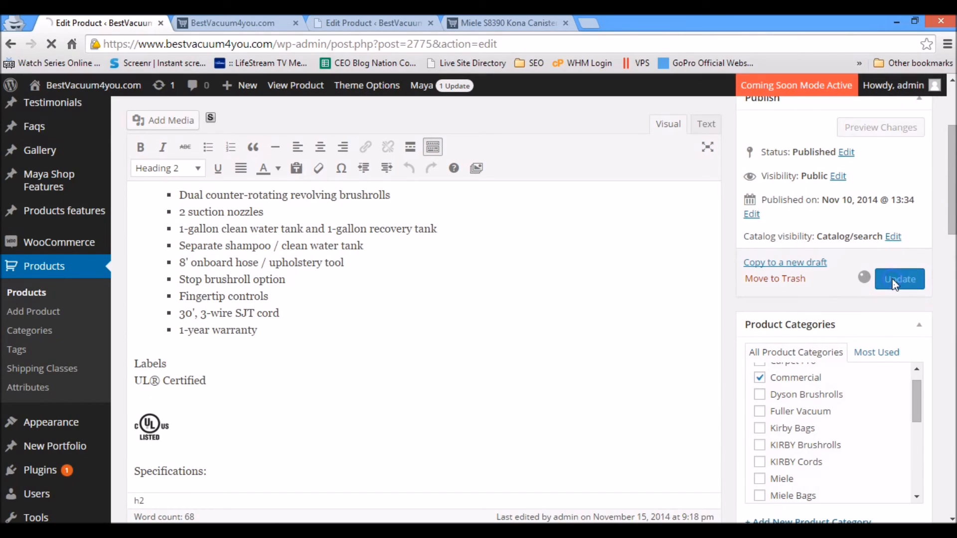
pyautogui.click(898, 278)
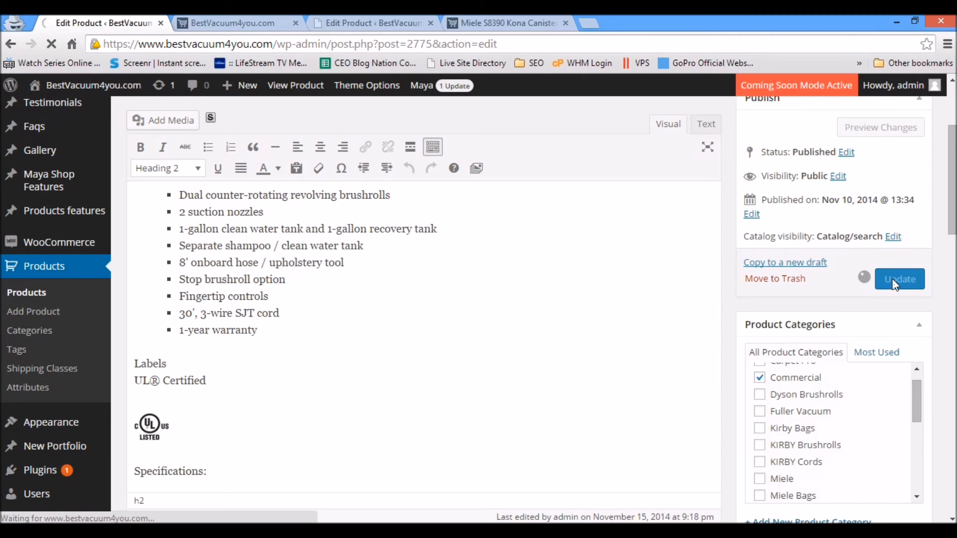
pyautogui.click(898, 279)
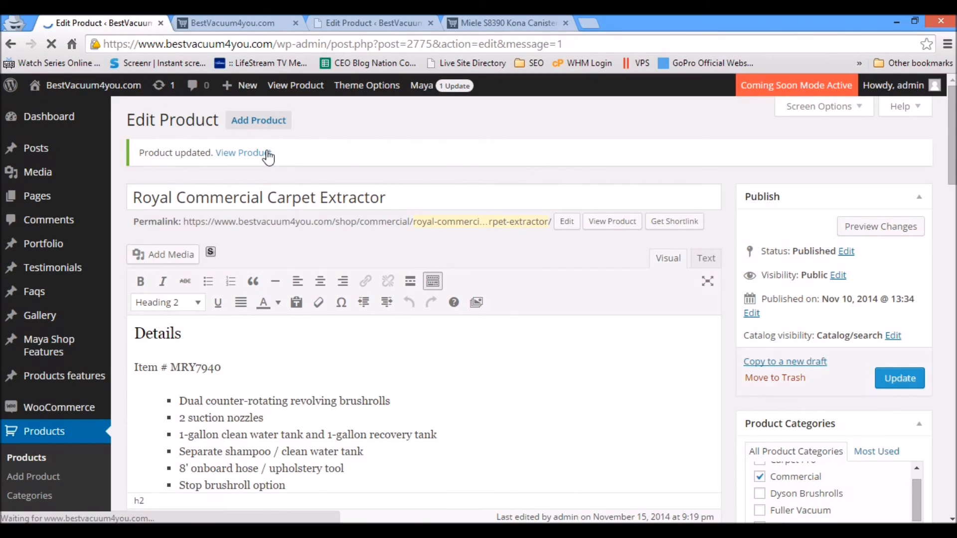
pyautogui.click(241, 153)
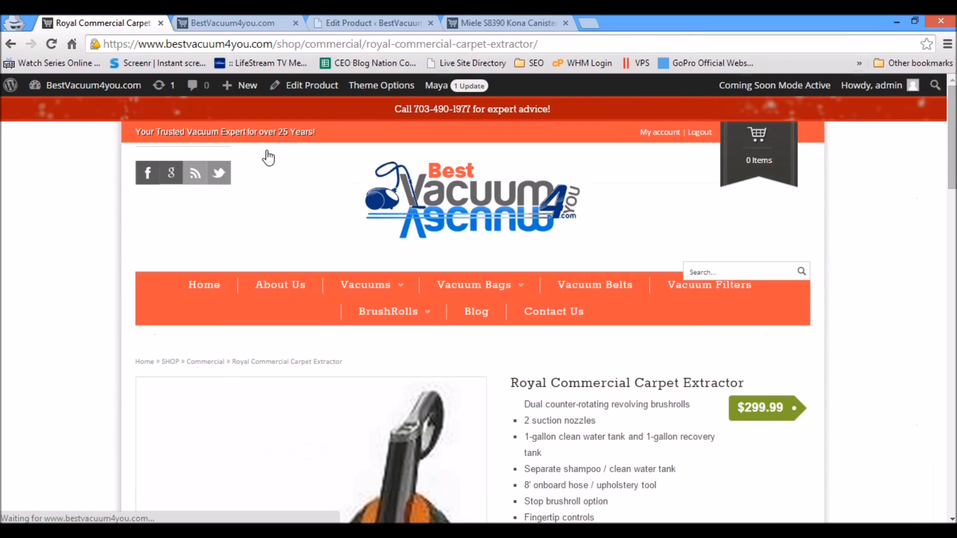